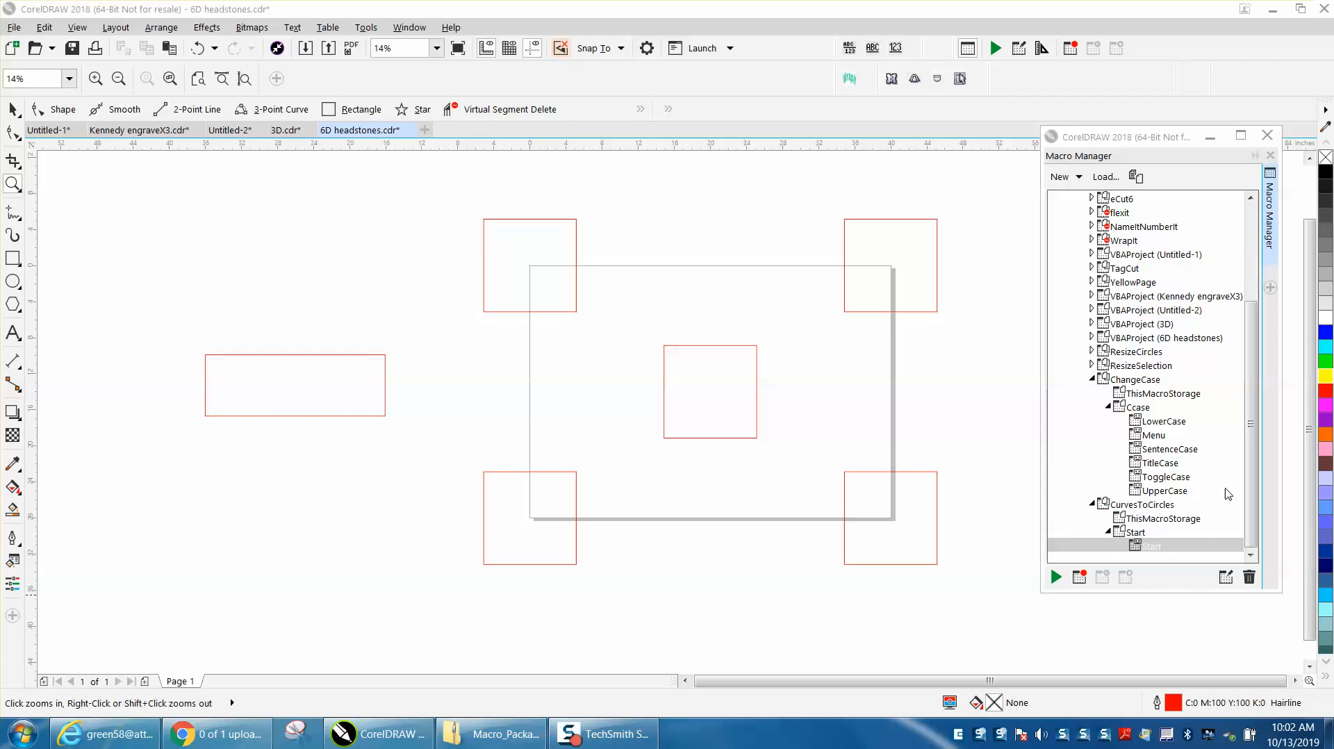
pyautogui.moveTo(904, 462)
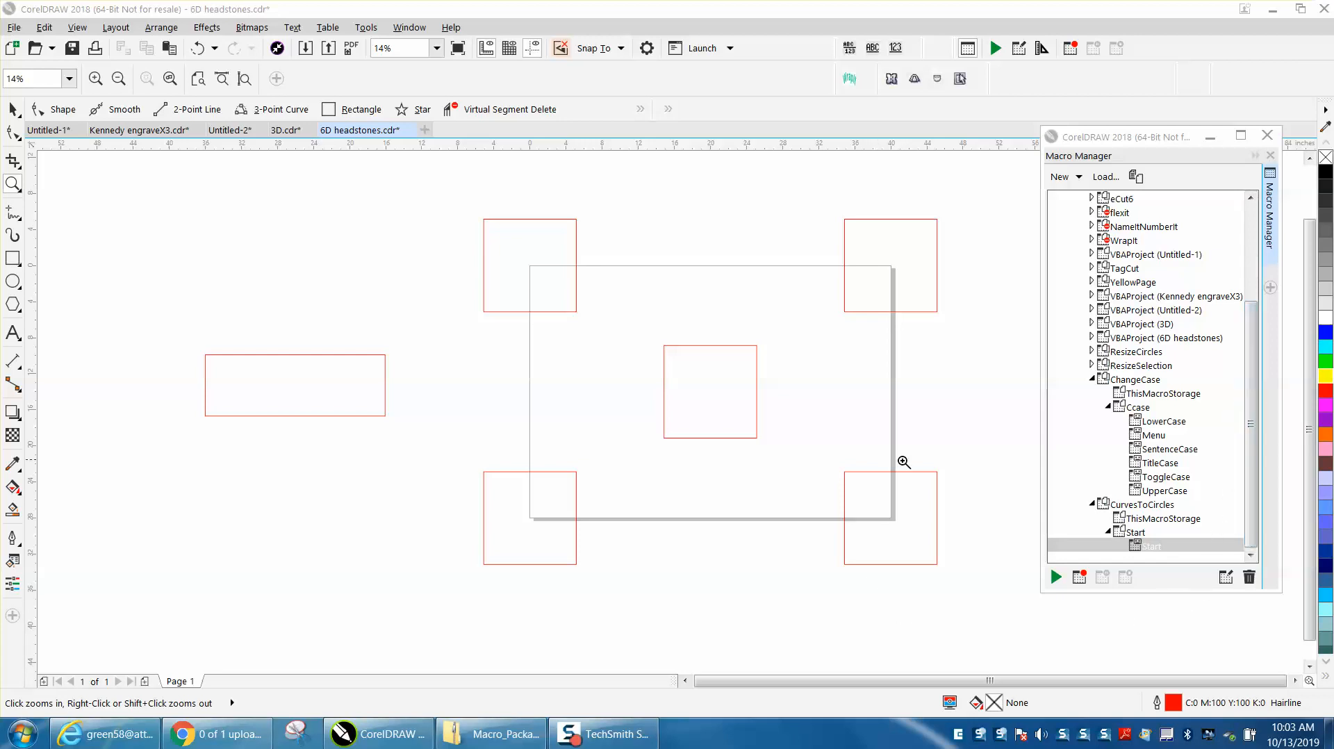
pyautogui.moveTo(732, 532)
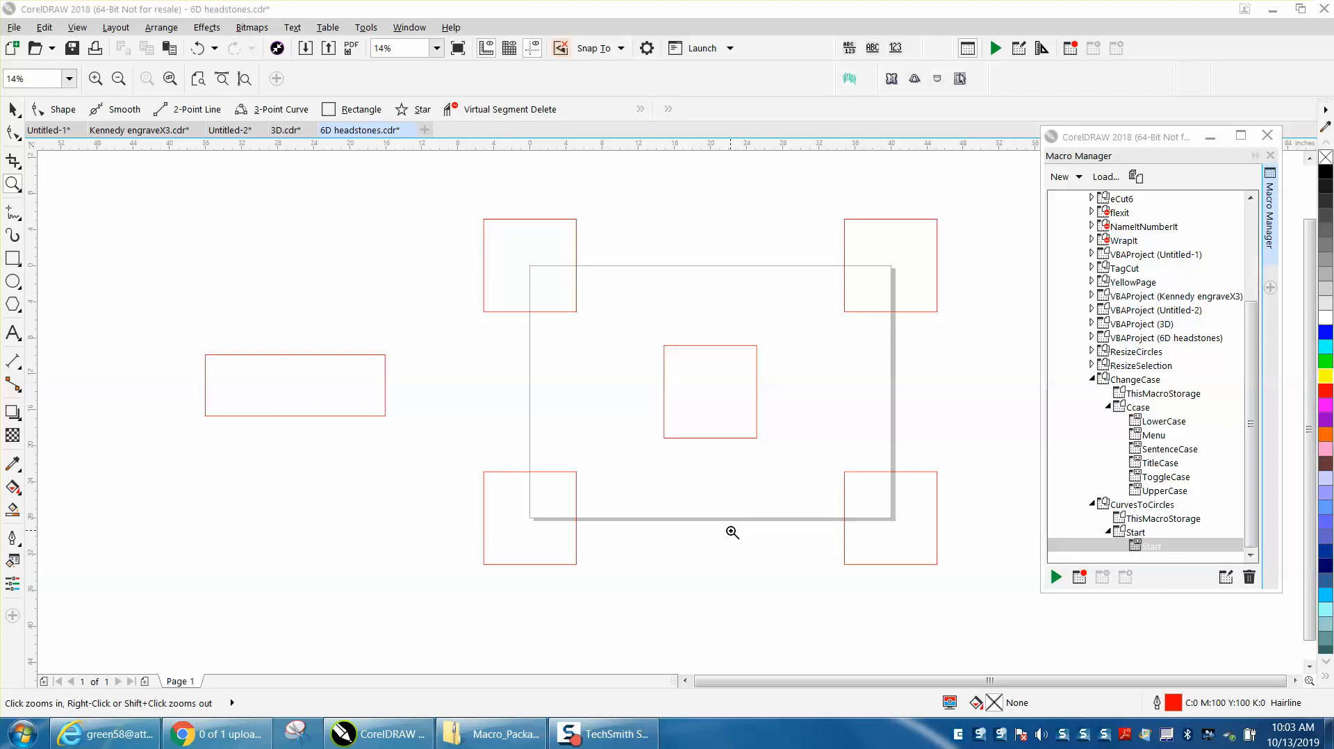
# - Switch from the Zoom tool to the Pick tool
pyautogui.click(47, 129)
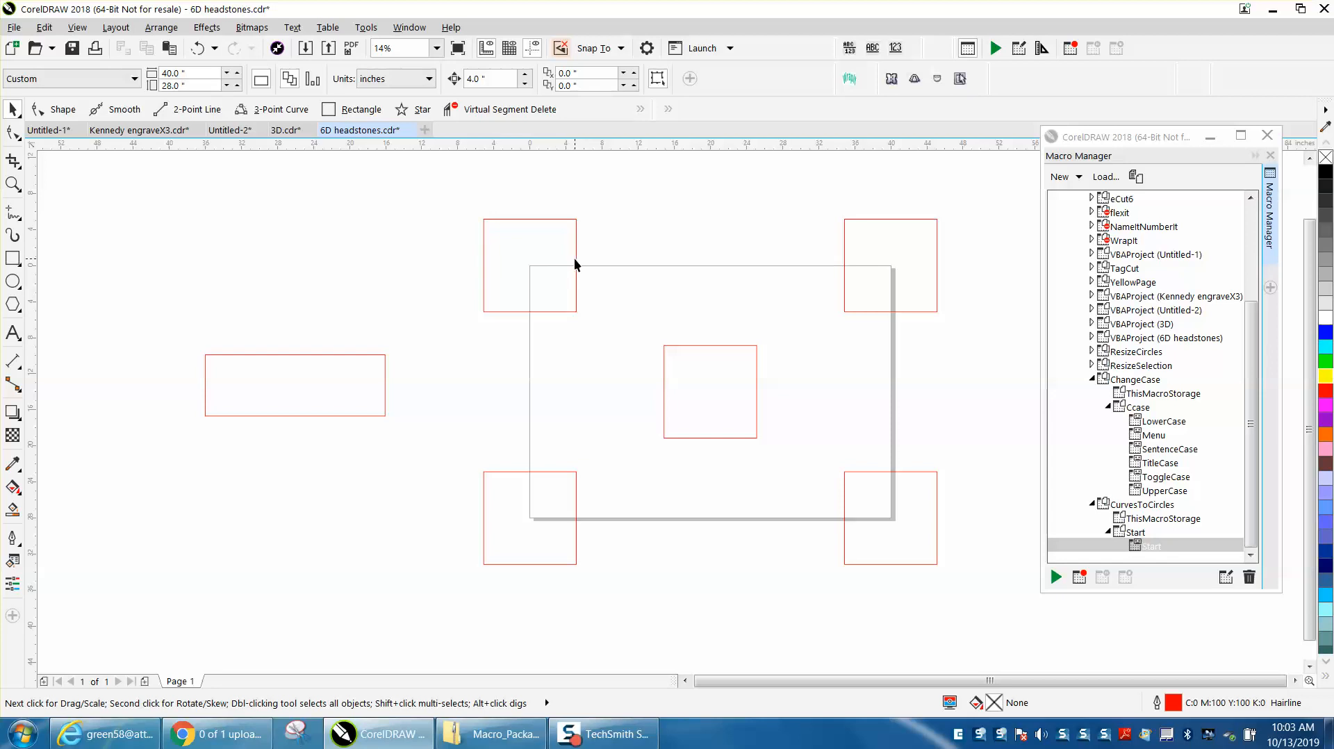
# - Select the top-left red square and then the wide rectangle on the left
pyautogui.click(529, 265)
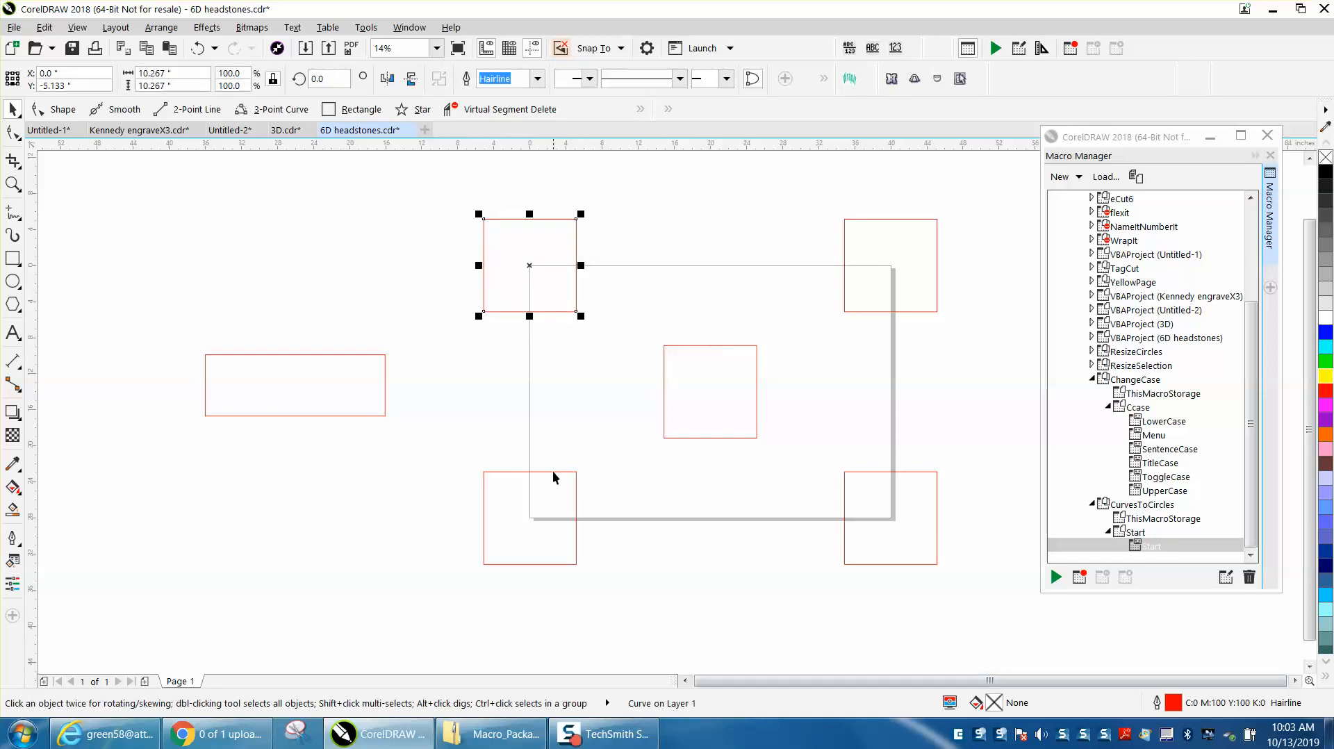
pyautogui.moveTo(377, 366)
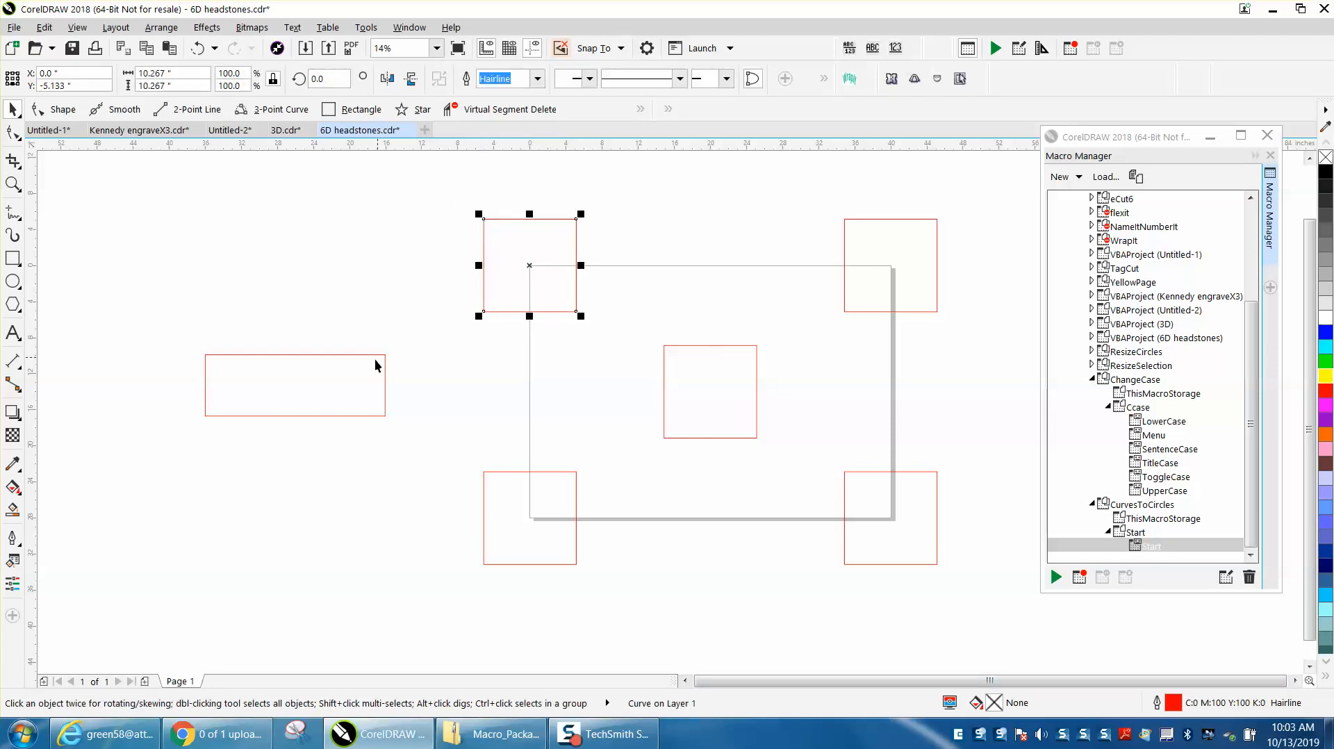
pyautogui.click(294, 383)
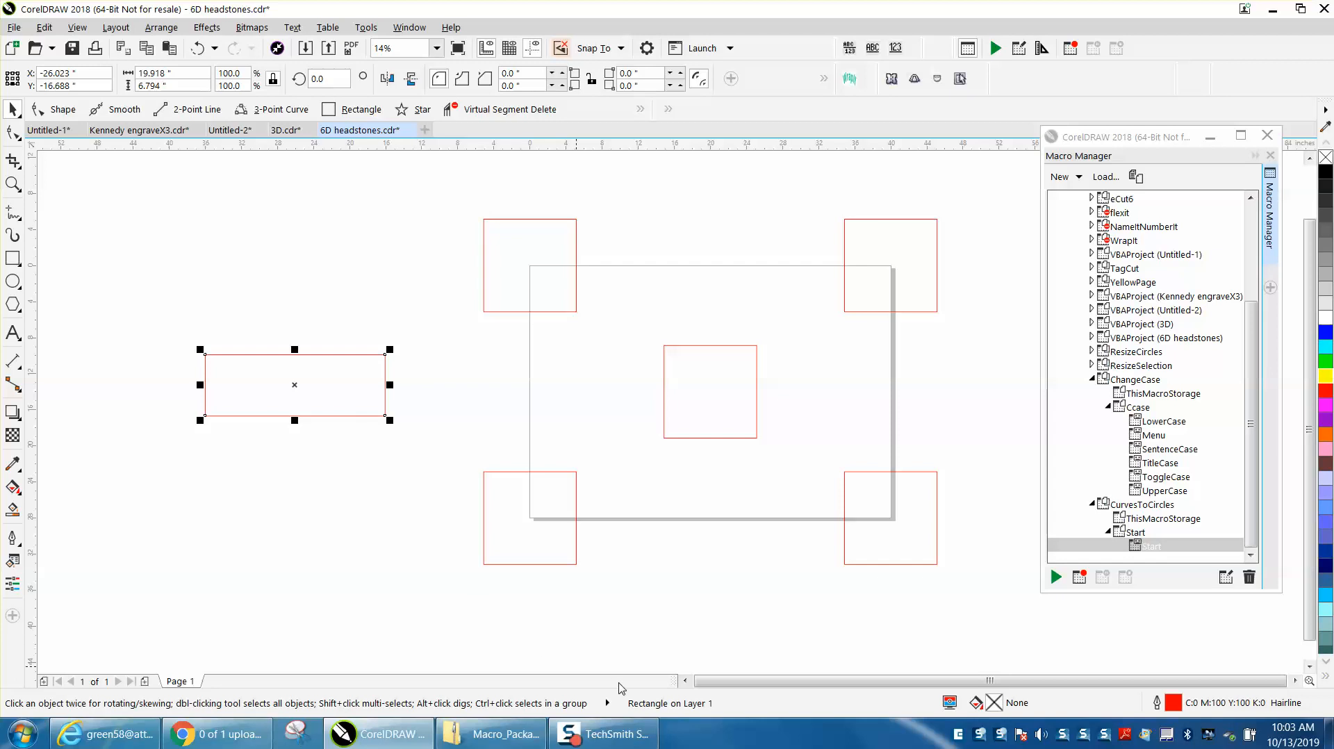
pyautogui.moveTo(407, 308)
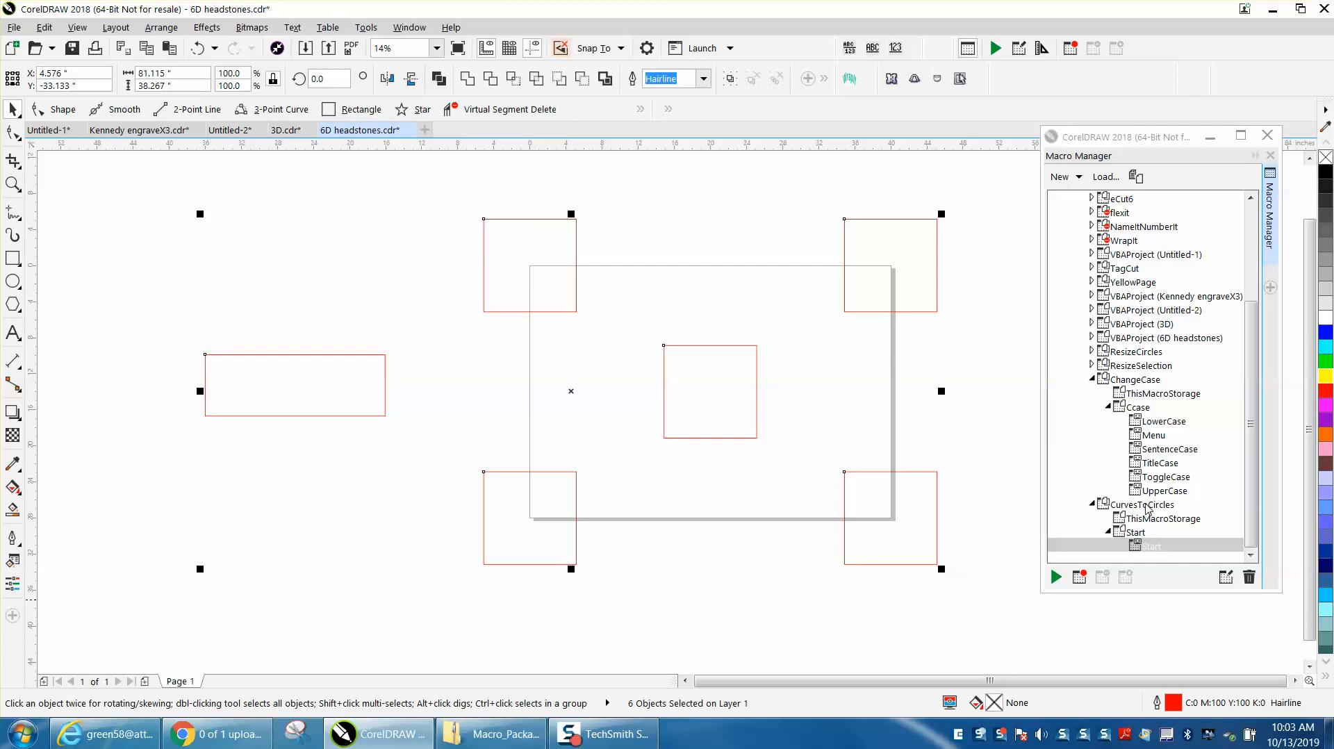
# - Run the CurvesToCircles start macro at radius 0 so the selected squares become circles
pyautogui.click(1153, 546)
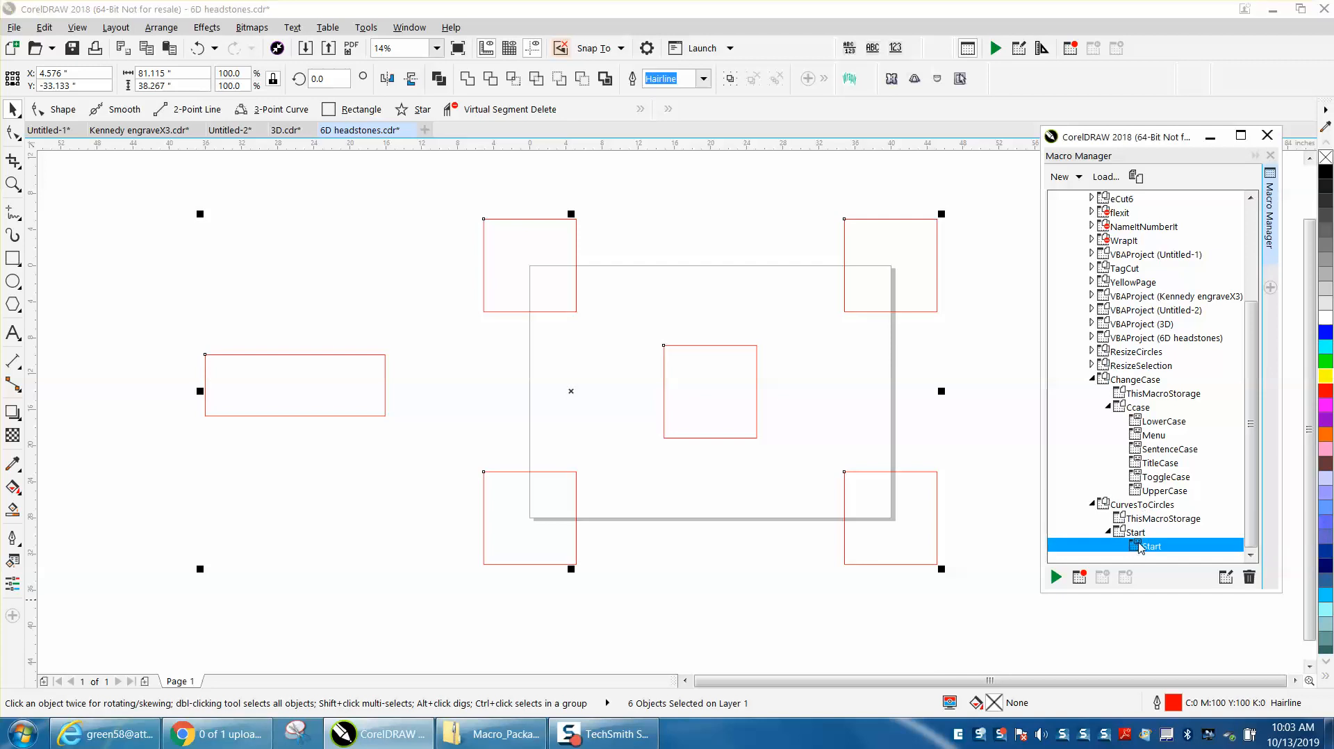
pyautogui.moveTo(1143, 550)
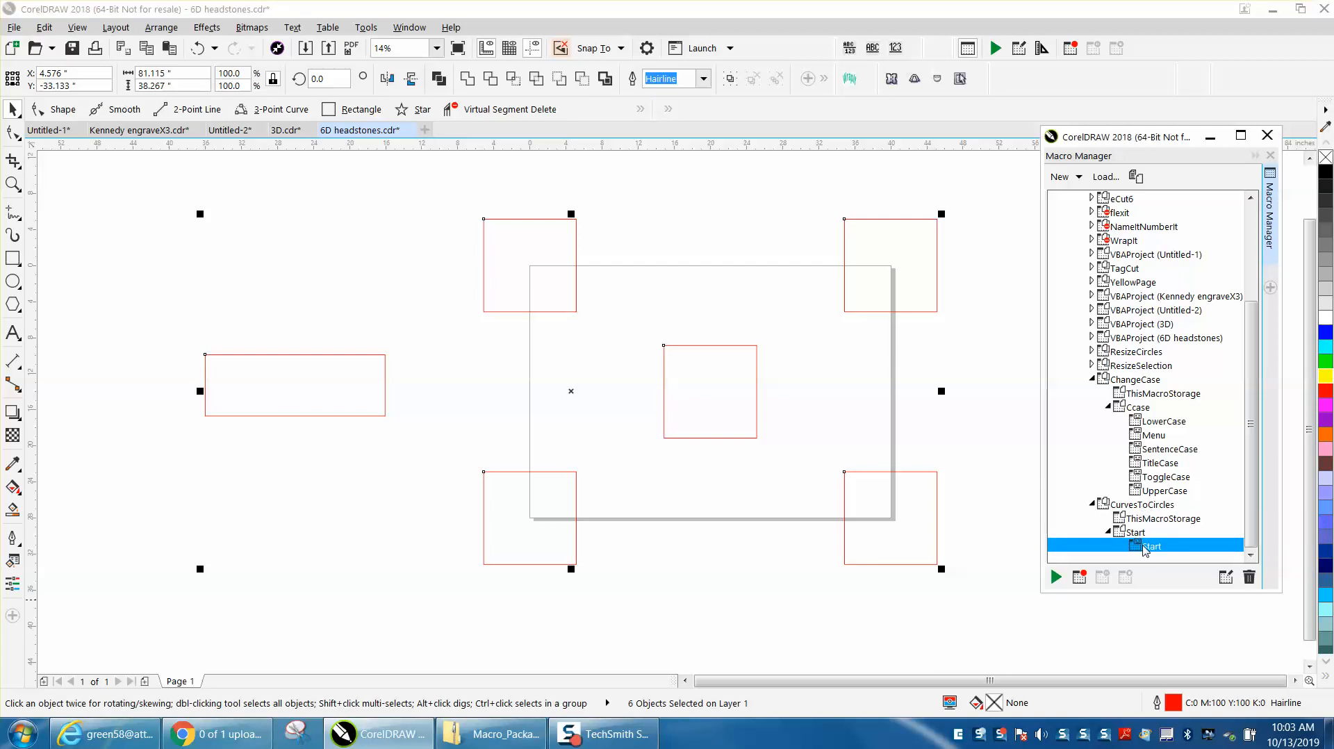
pyautogui.doubleClick(1151, 546)
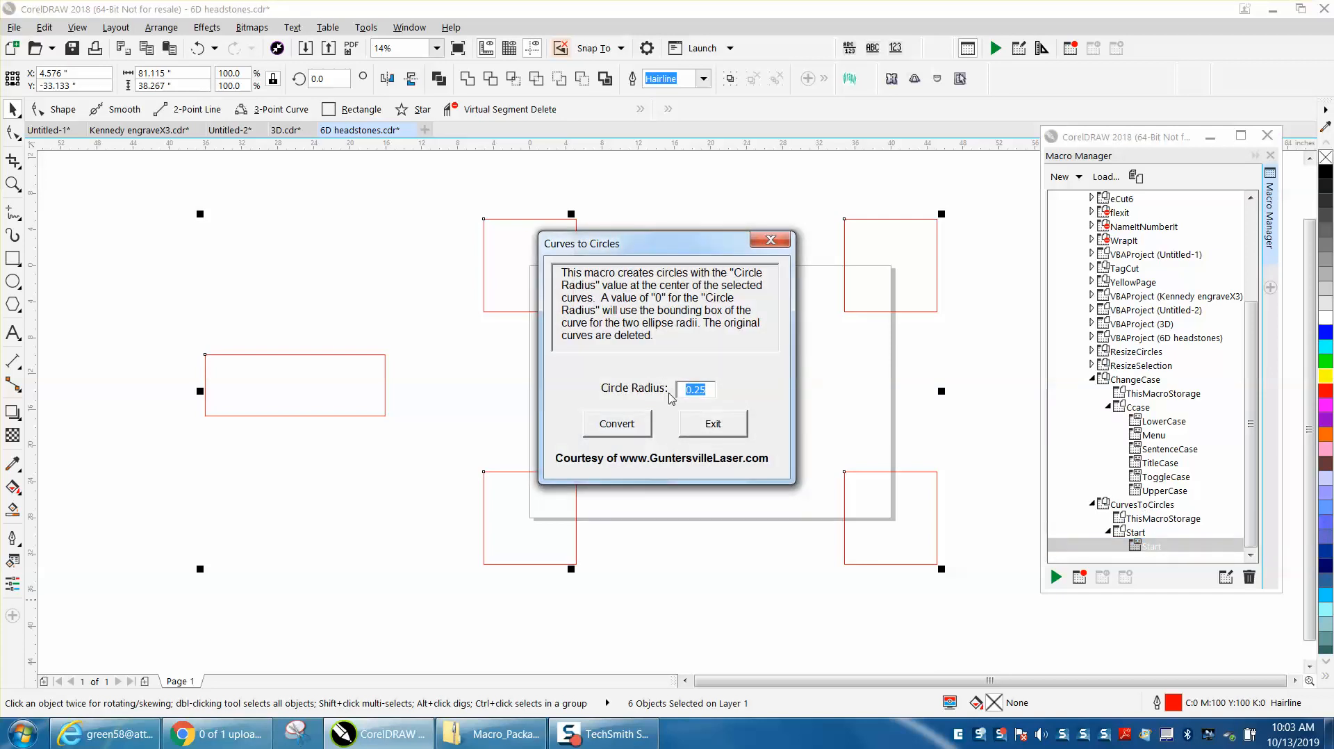
pyautogui.click(616, 423)
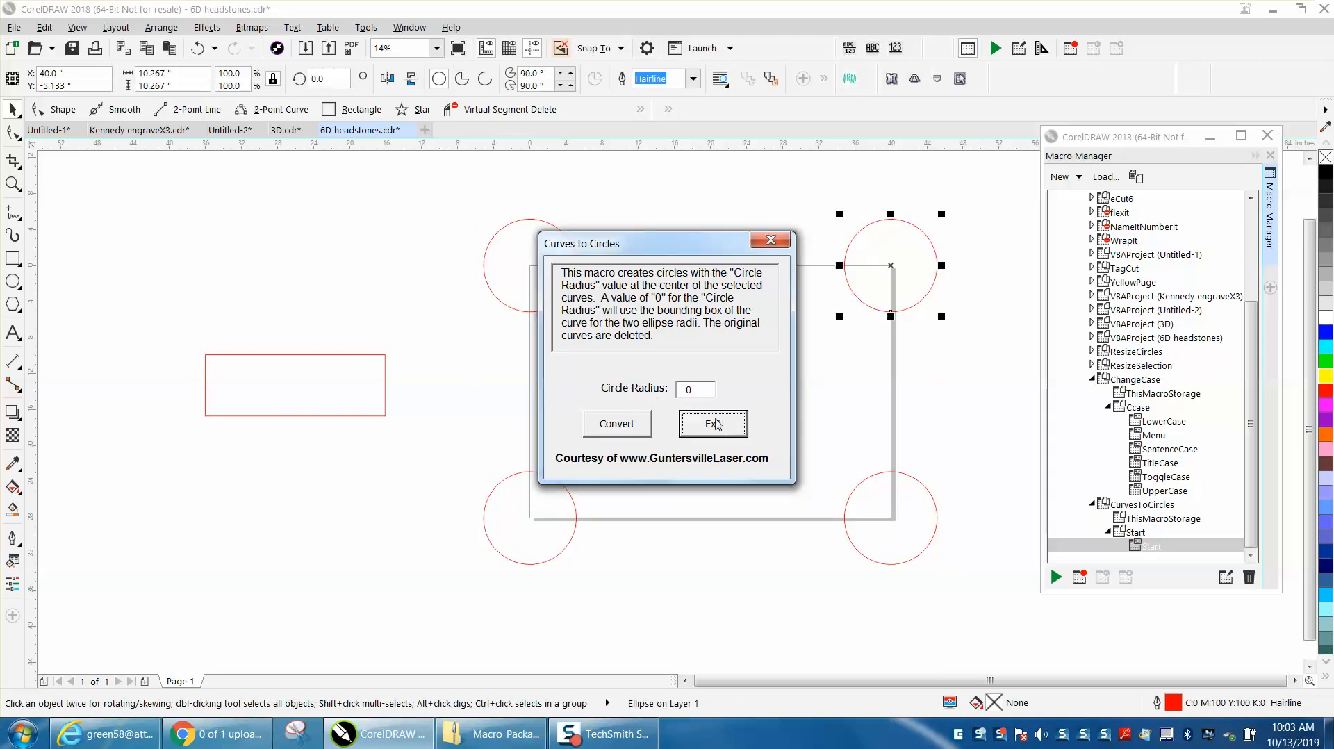
# - Exit the Curves to Circles dialog
pyautogui.click(713, 422)
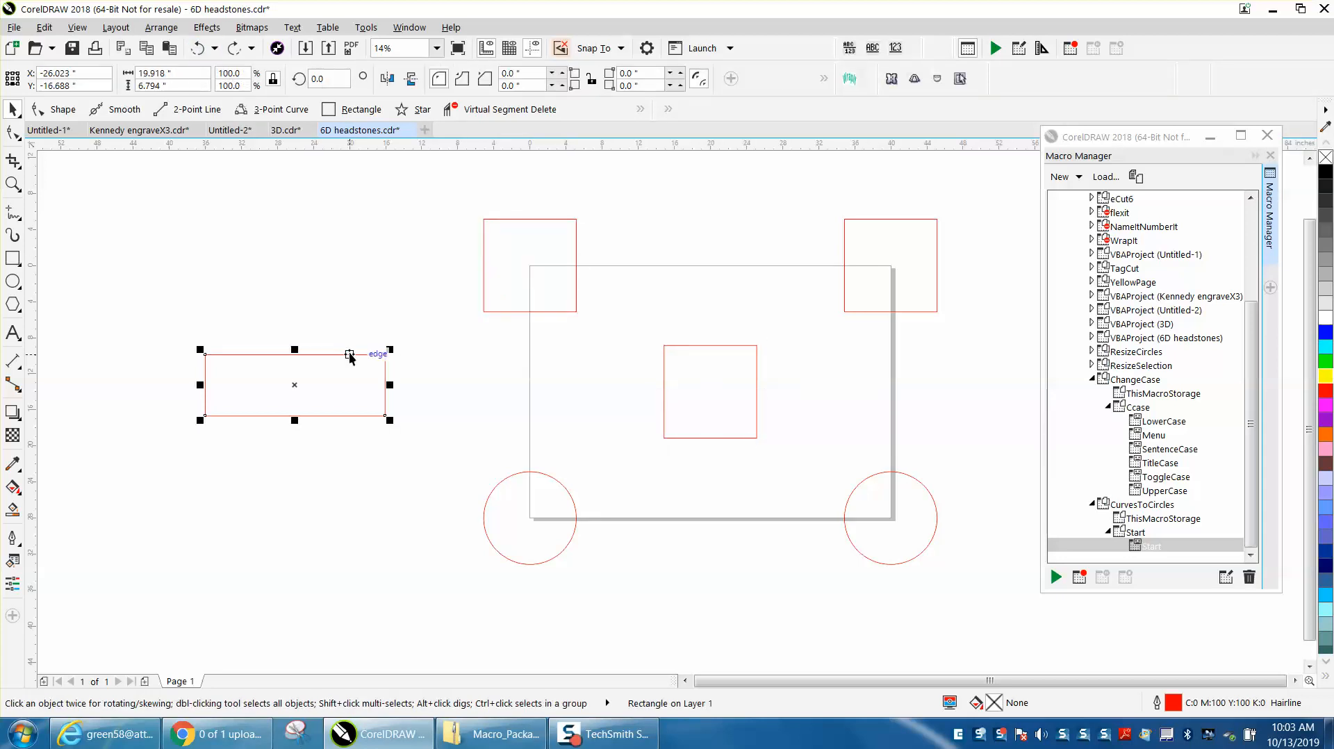
pyautogui.moveTo(294, 384)
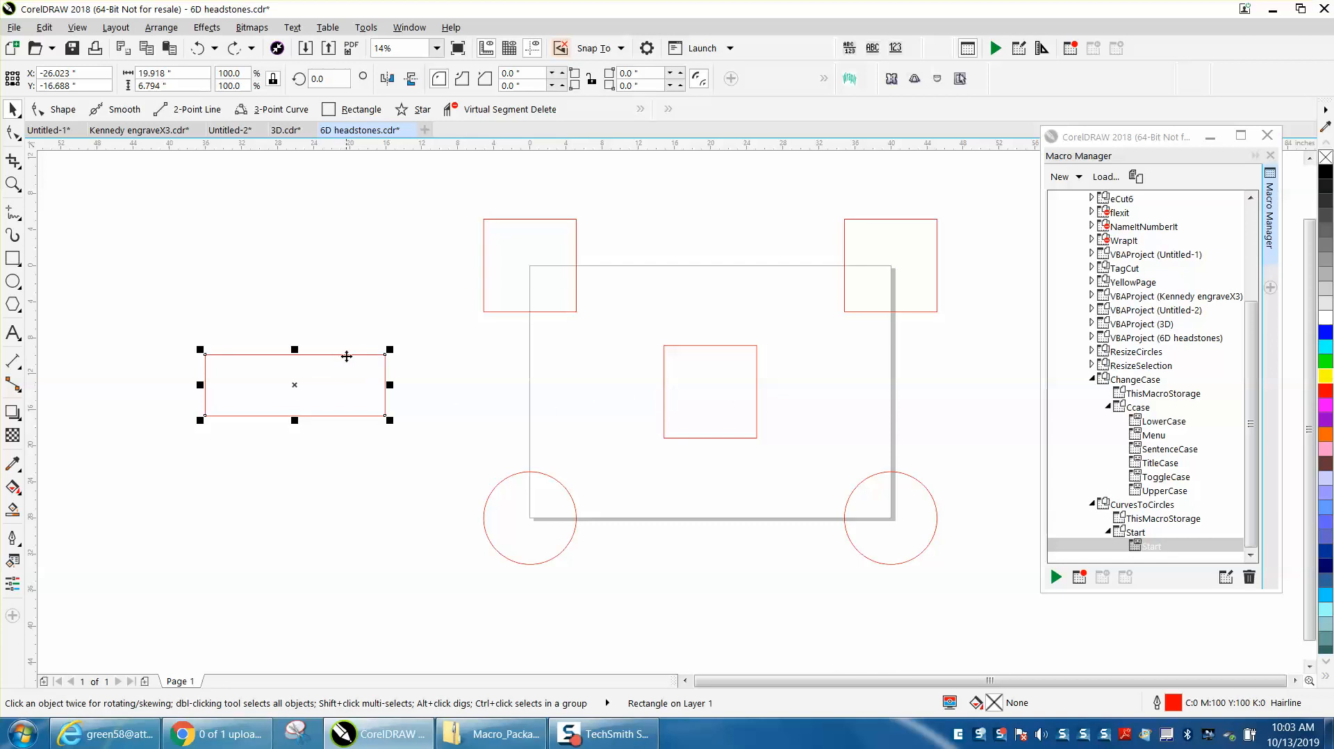
# - Convert the left rectangle to curves and then into a fitting ellipse at radius 0
pyautogui.click(162, 27)
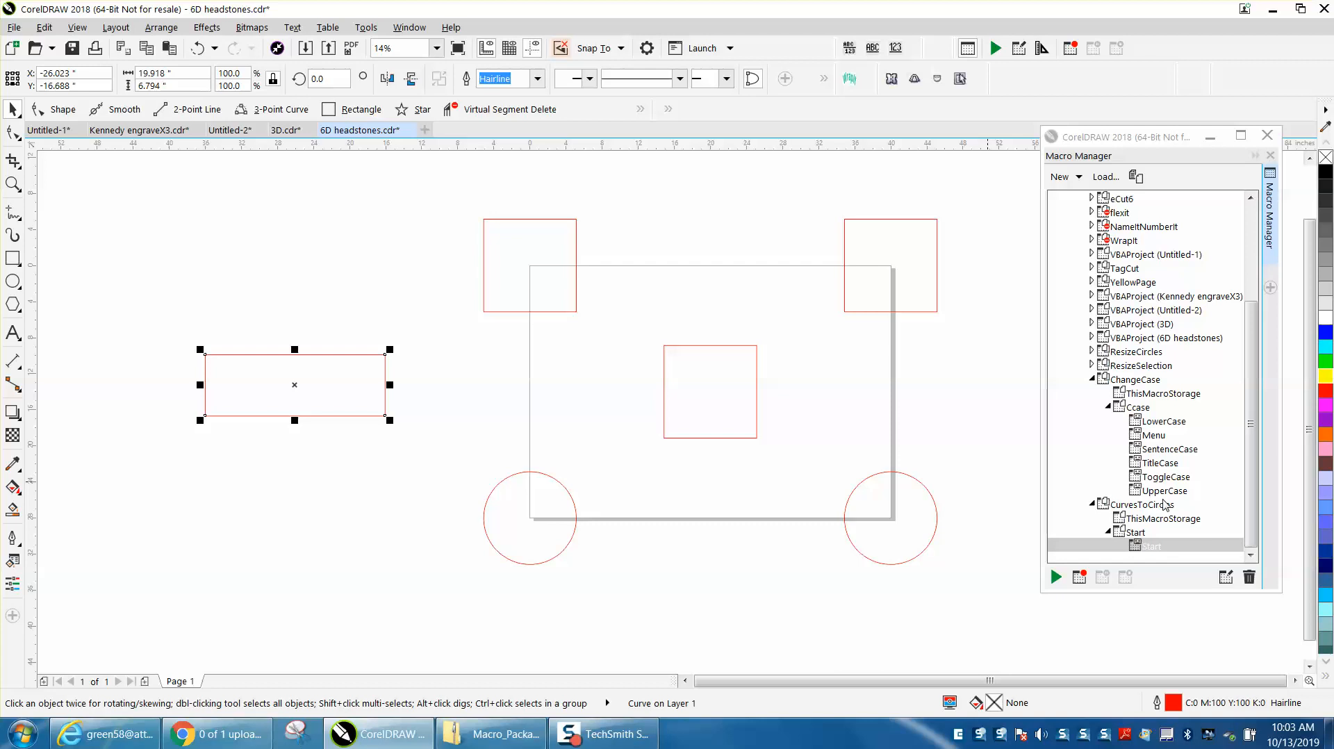
pyautogui.moveTo(1074, 473)
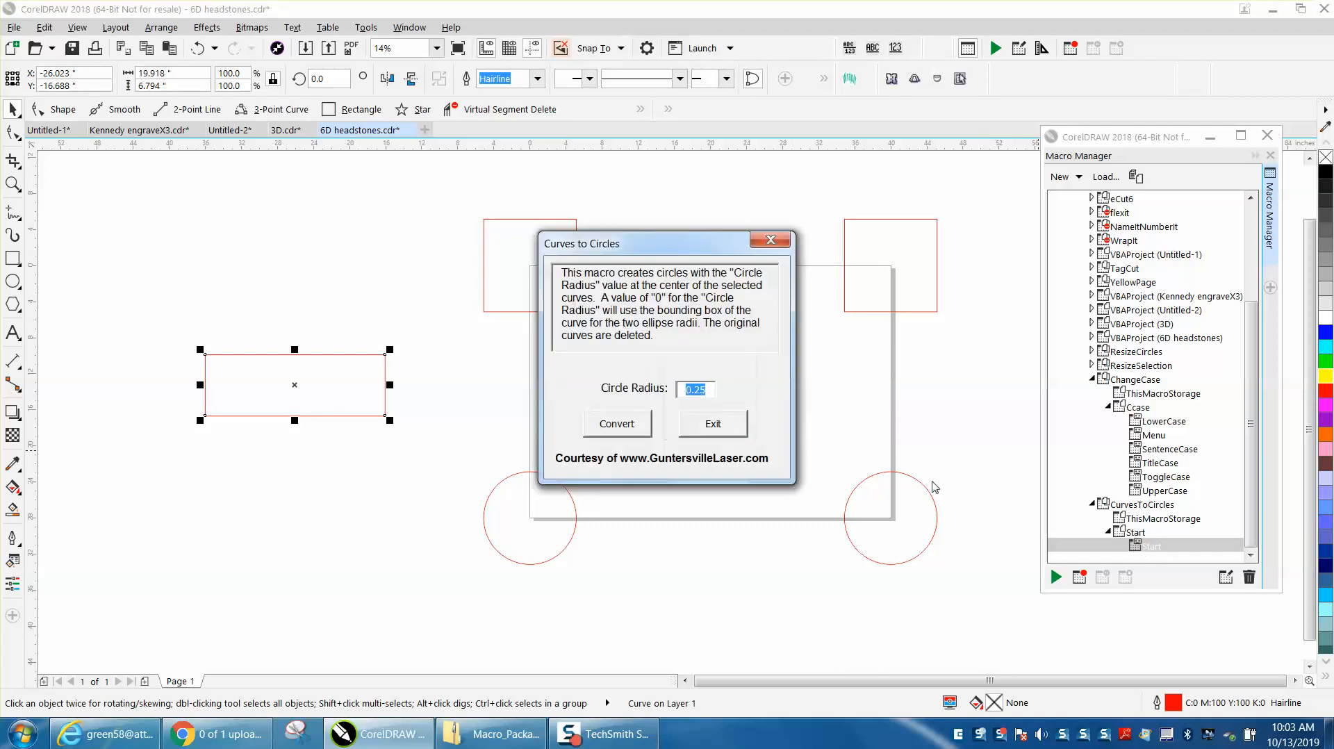
pyautogui.moveTo(672, 400)
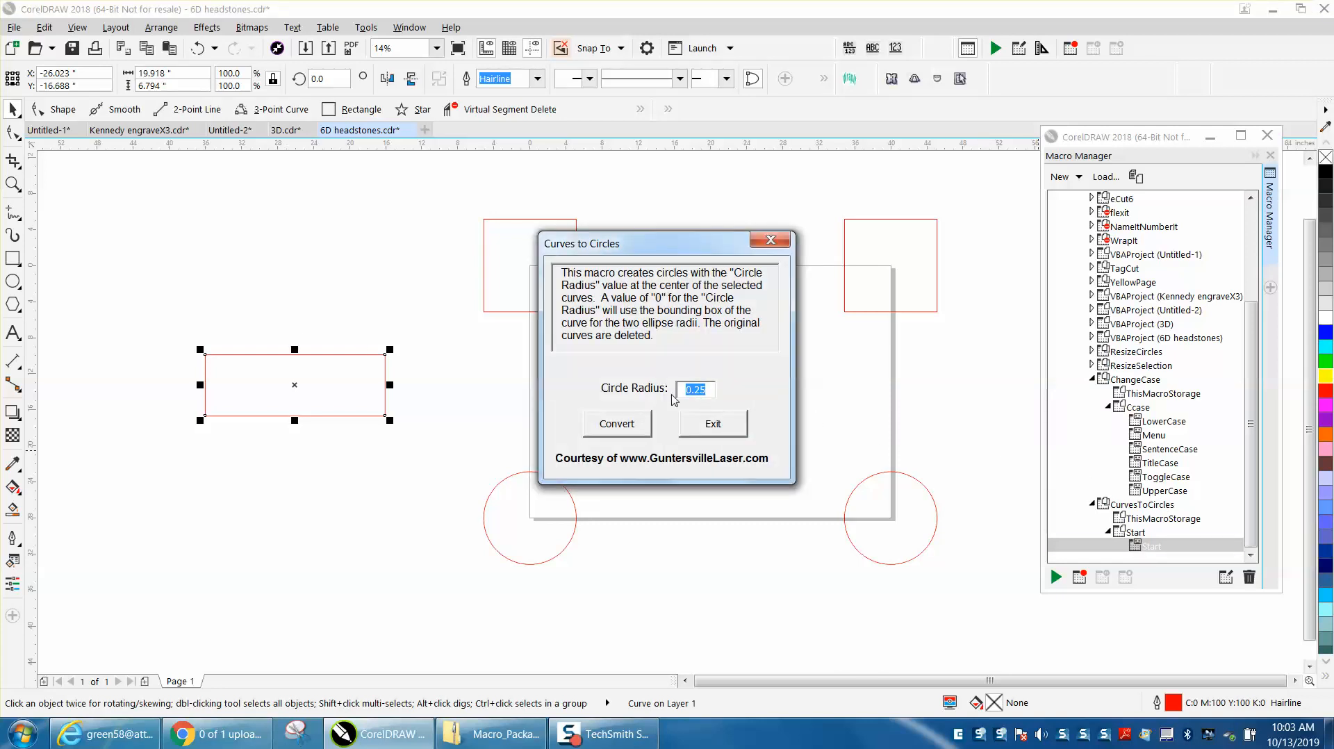
pyautogui.click(616, 423)
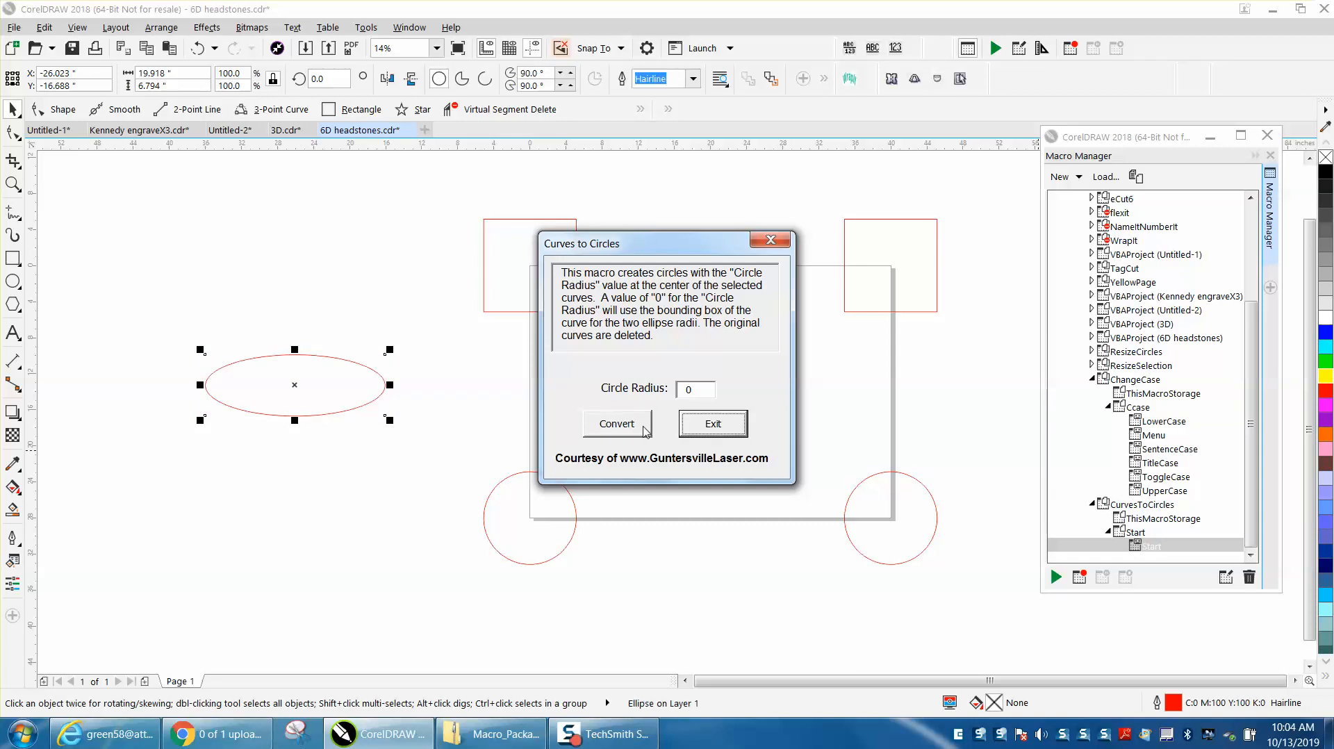
pyautogui.moveTo(639, 439)
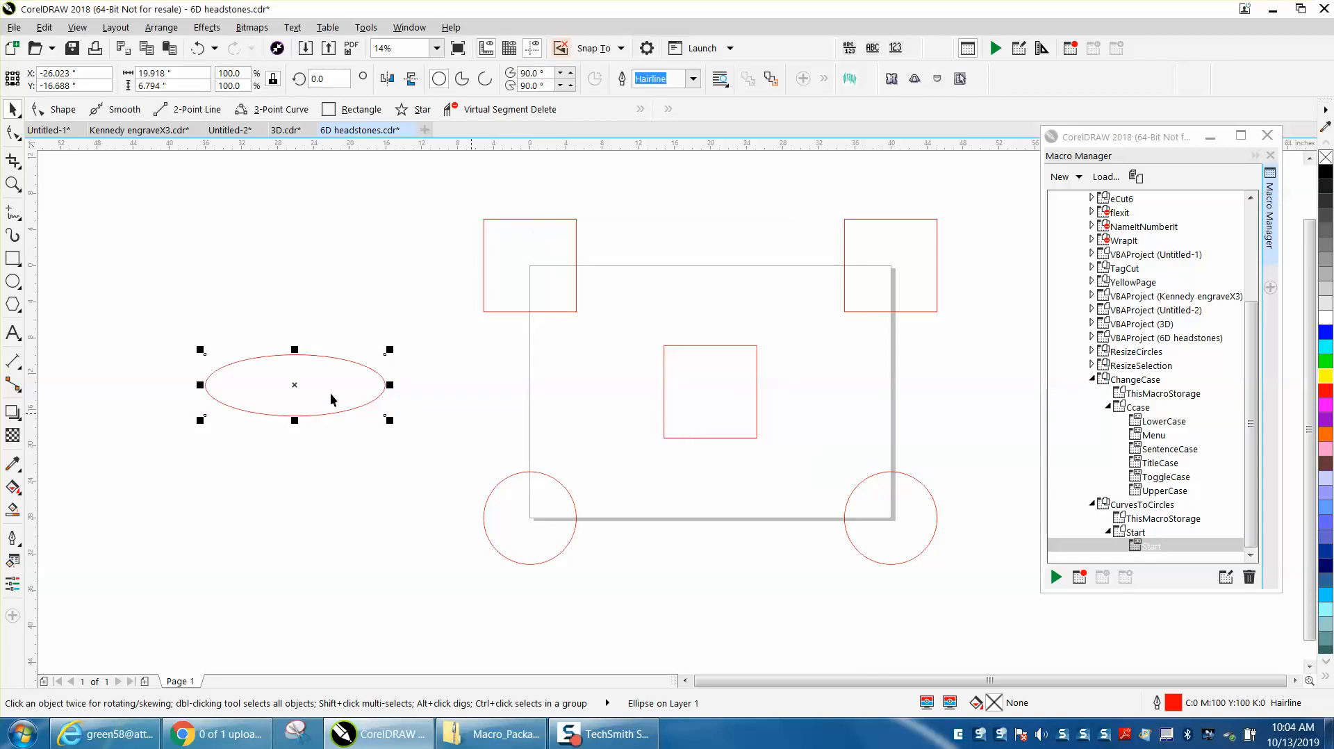
pyautogui.moveTo(347, 378)
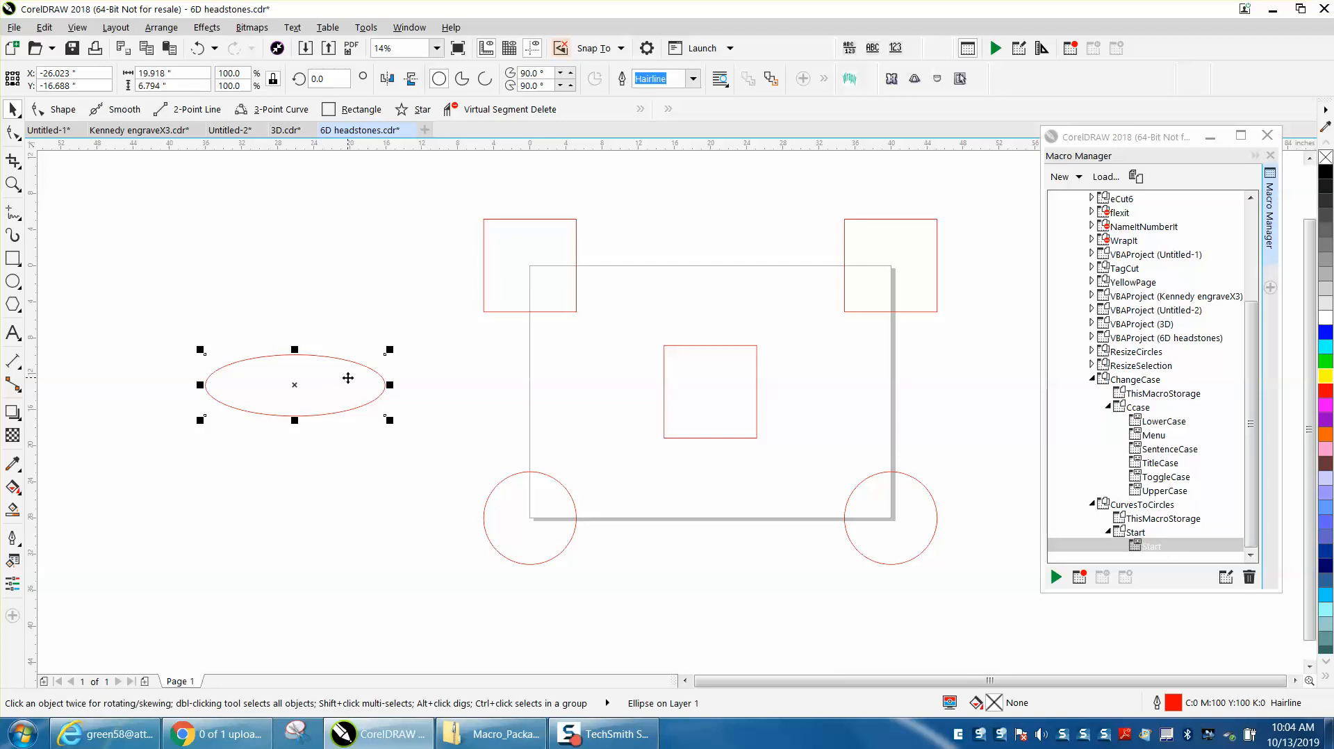
pyautogui.moveTo(218, 176)
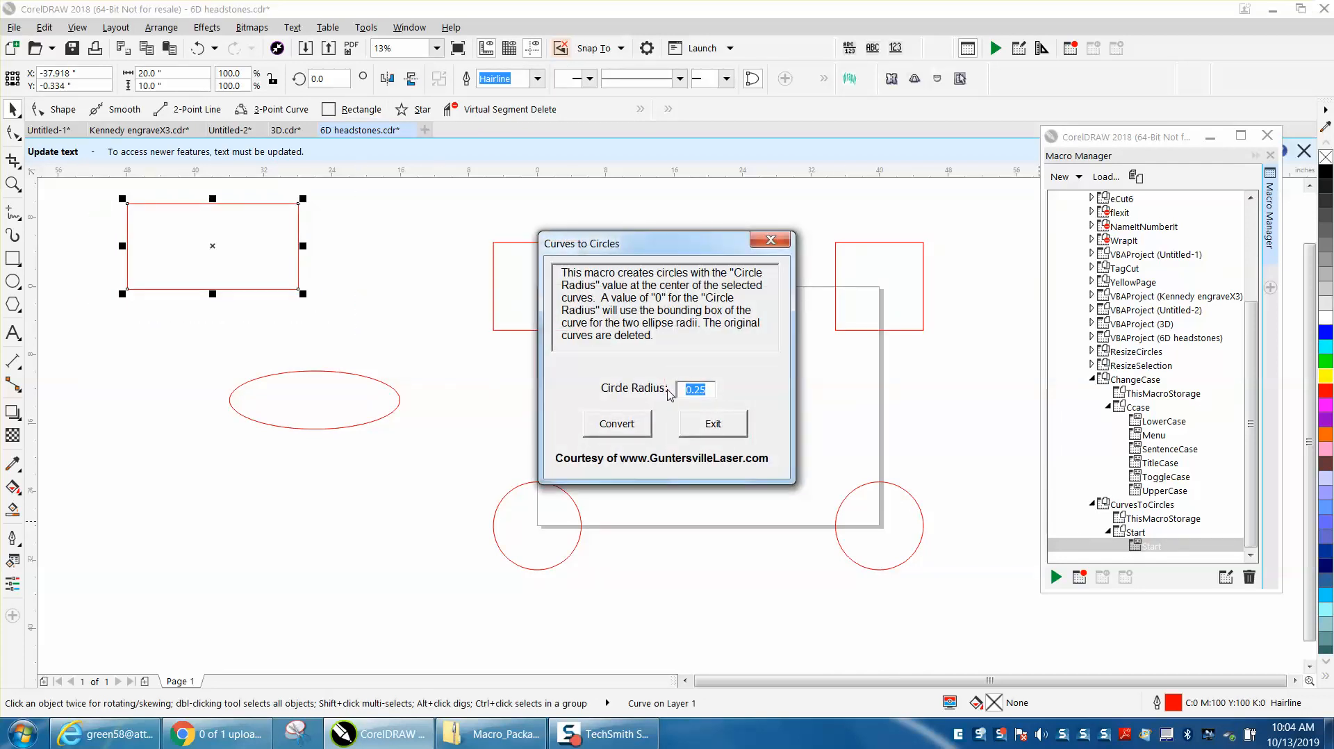
# - Convert the new top-left rectangle into a matching ellipse with Circle Radius 0
pyautogui.write('0')
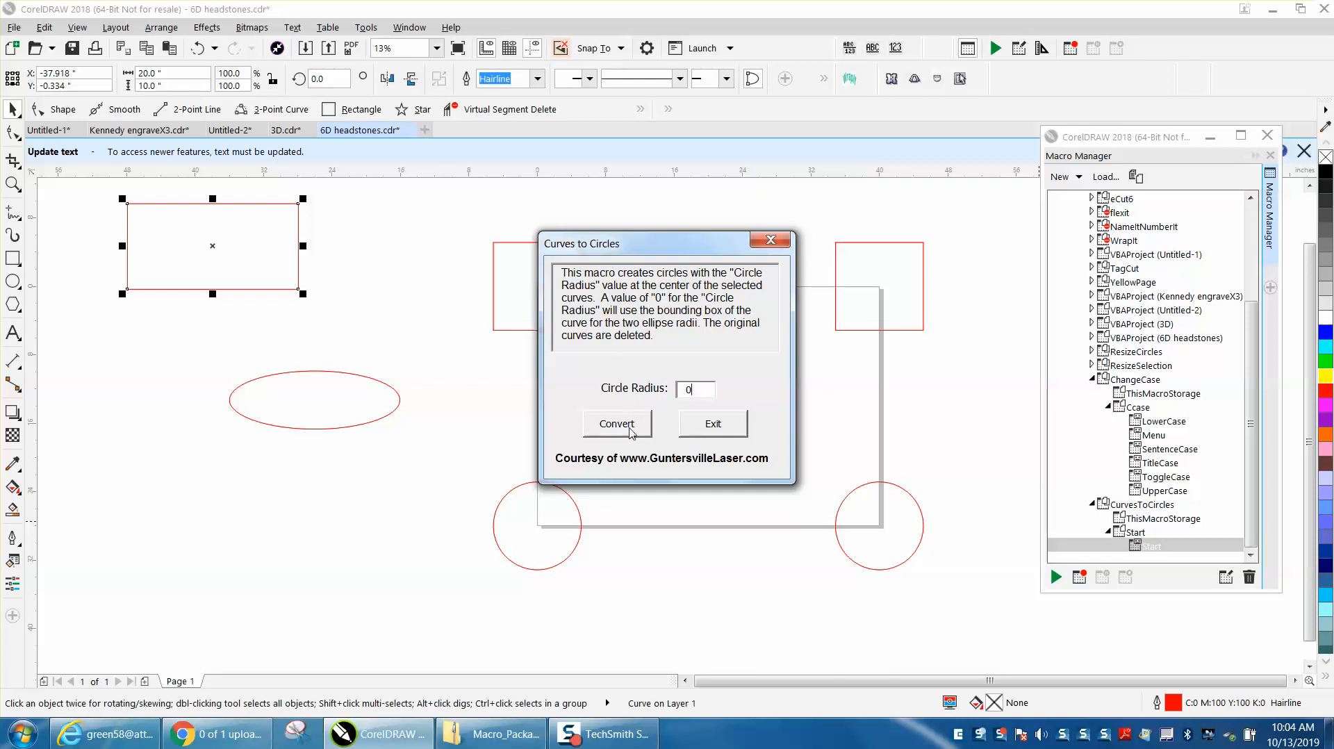
pyautogui.click(616, 424)
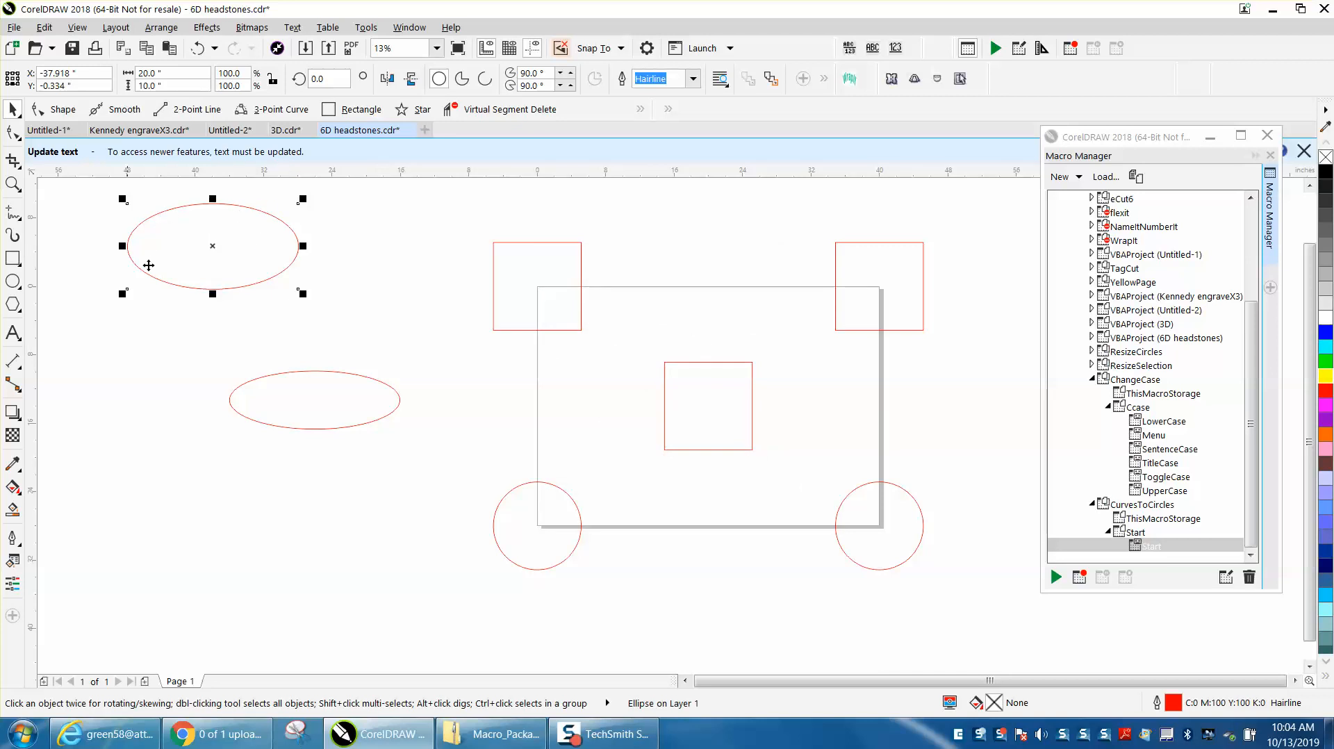
pyautogui.moveTo(169, 269)
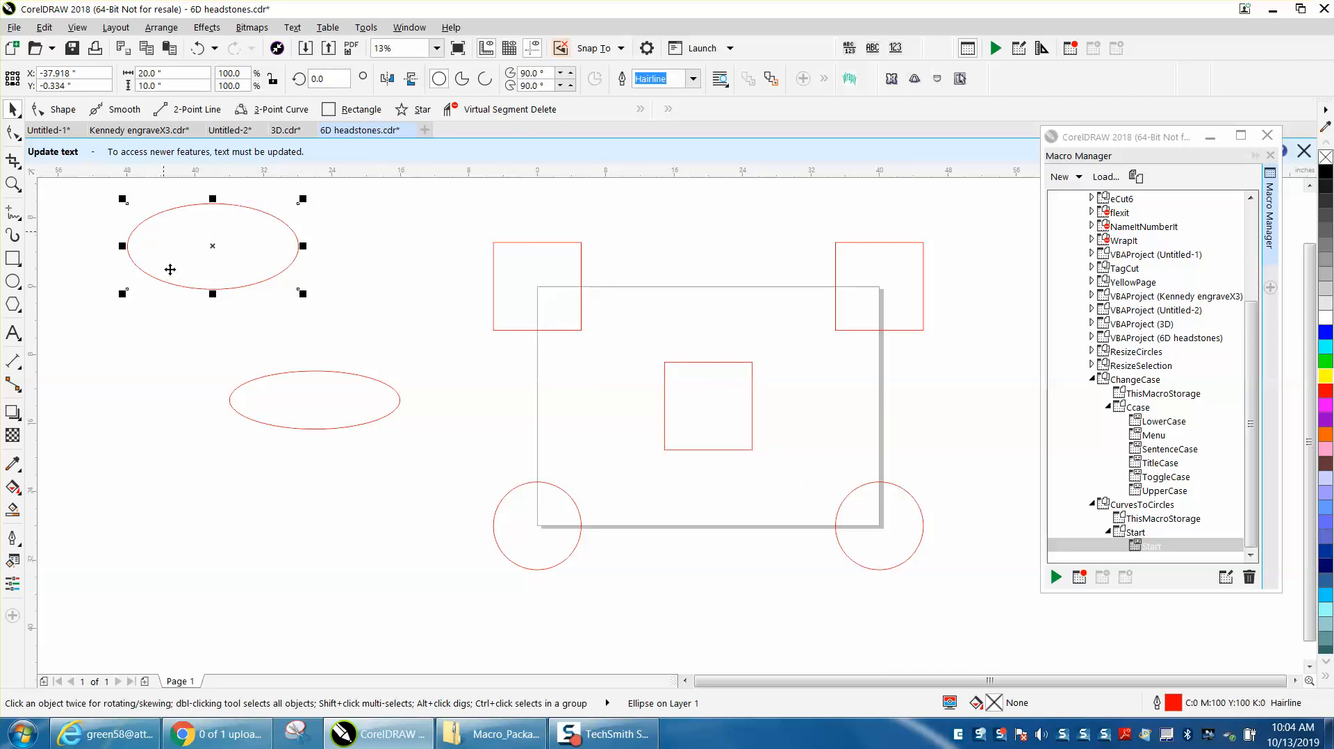
pyautogui.moveTo(314, 279)
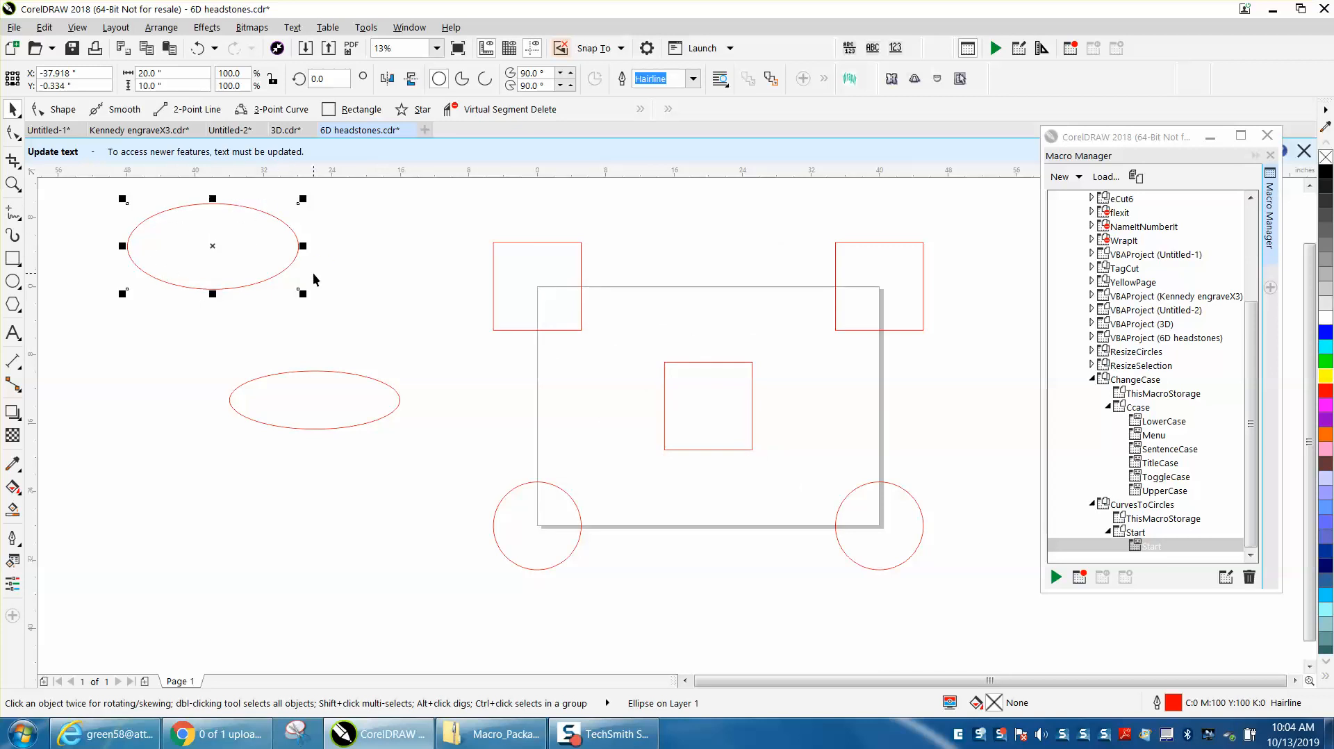
pyautogui.moveTo(504, 274)
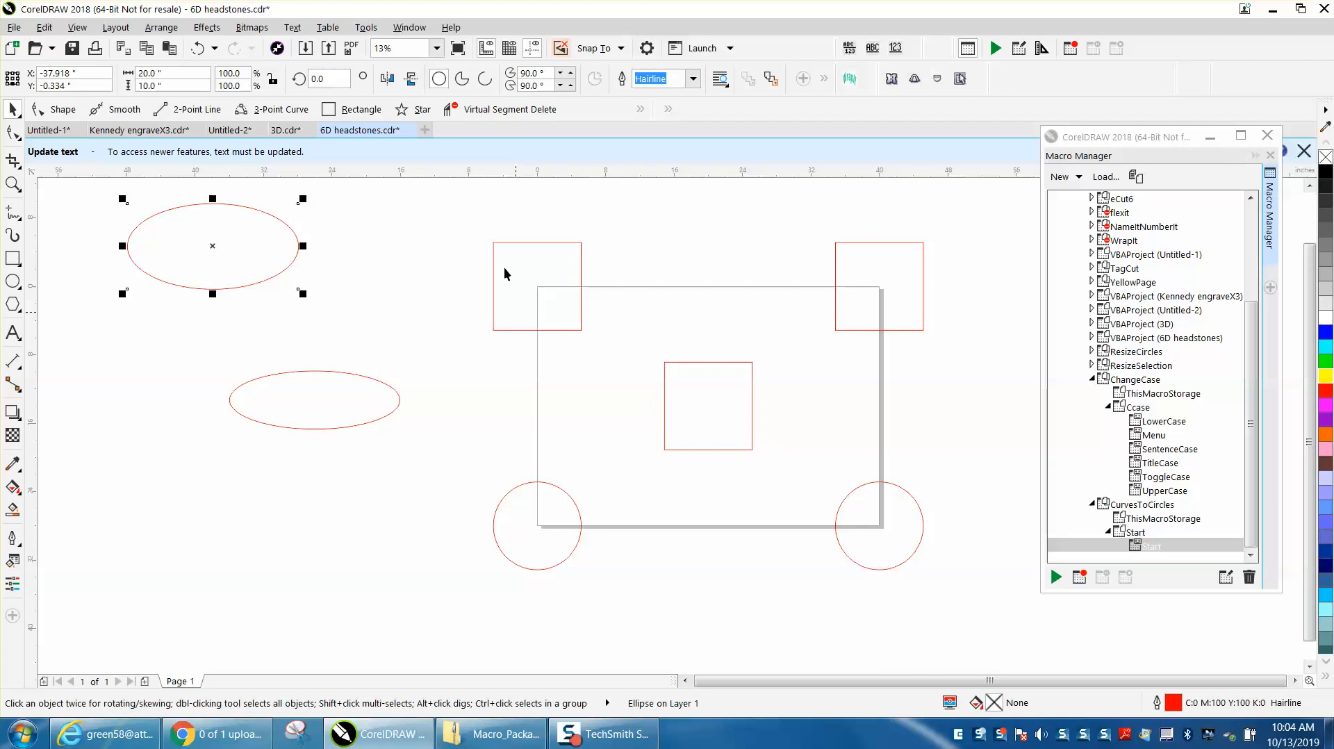
pyautogui.moveTo(362, 298)
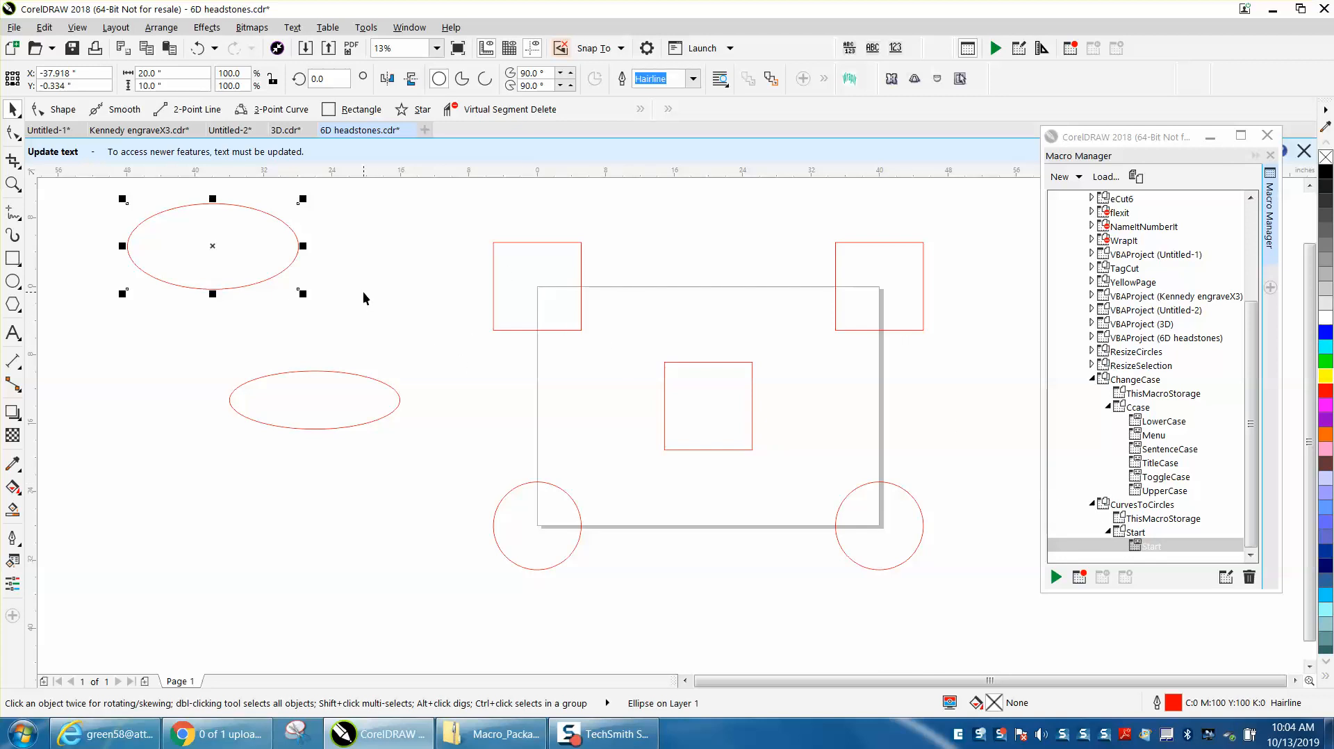
pyautogui.moveTo(365, 300)
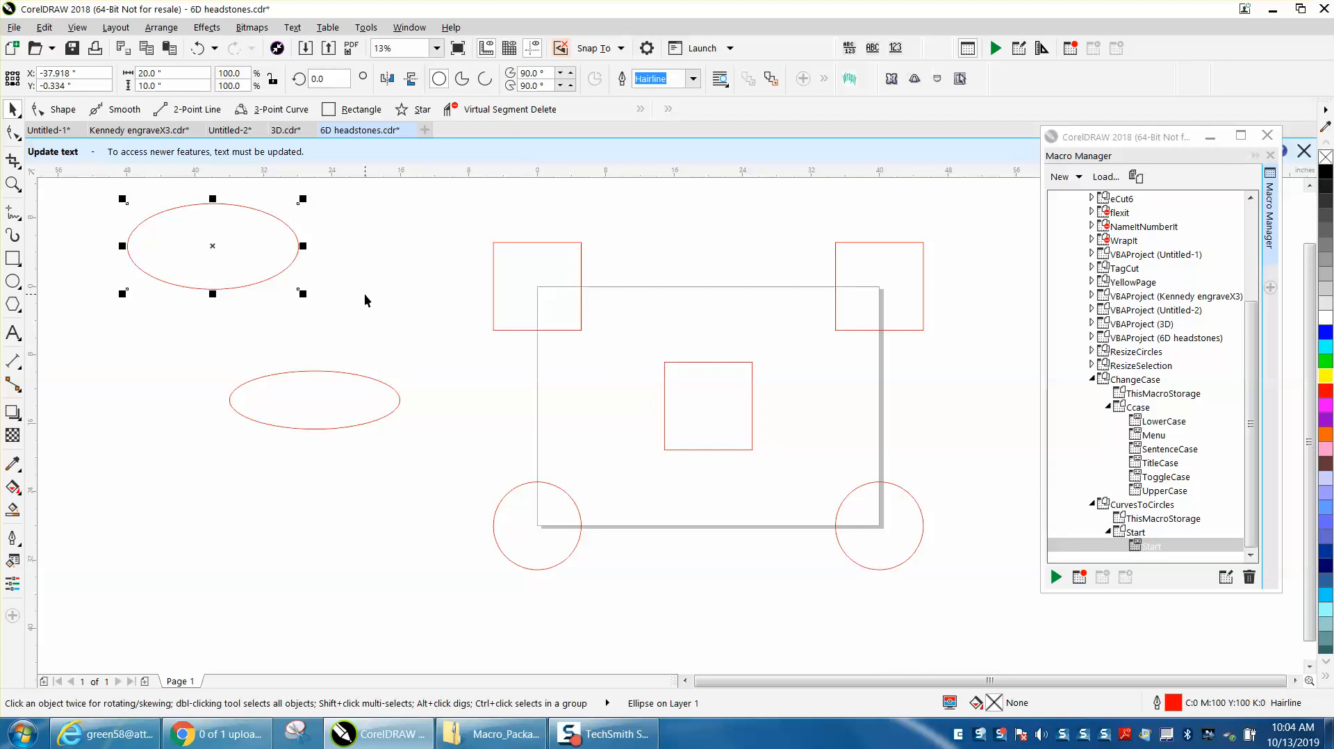